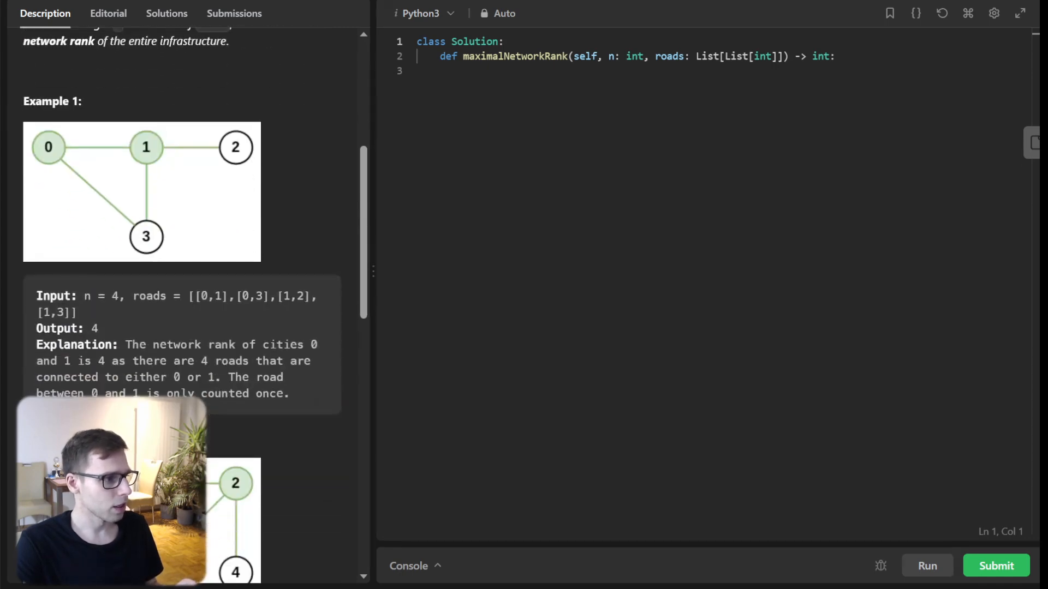
# Annotate Example 1's roads array, marking the roads touching cities 0 and 1
pyautogui.scroll(-3)
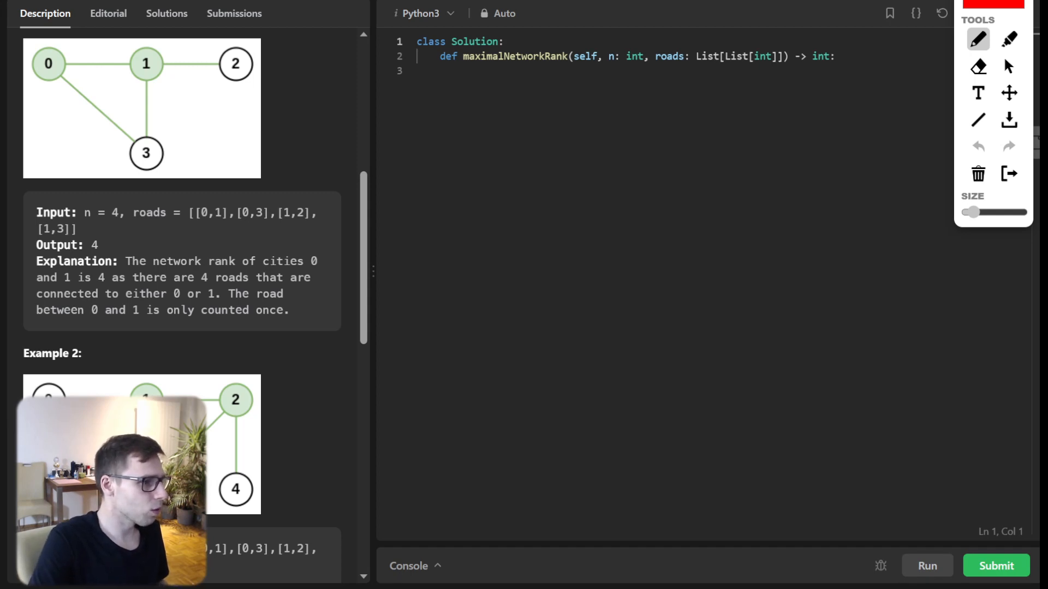
pyautogui.moveTo(181, 221); pyautogui.dragTo(318, 214)
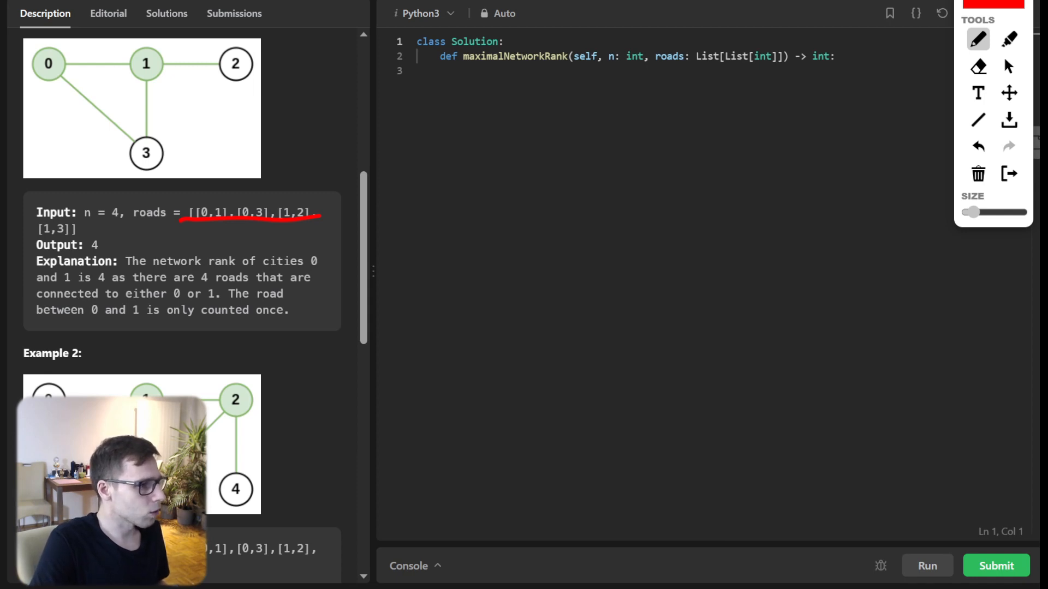
pyautogui.moveTo(227, 201); pyautogui.dragTo(200, 224)
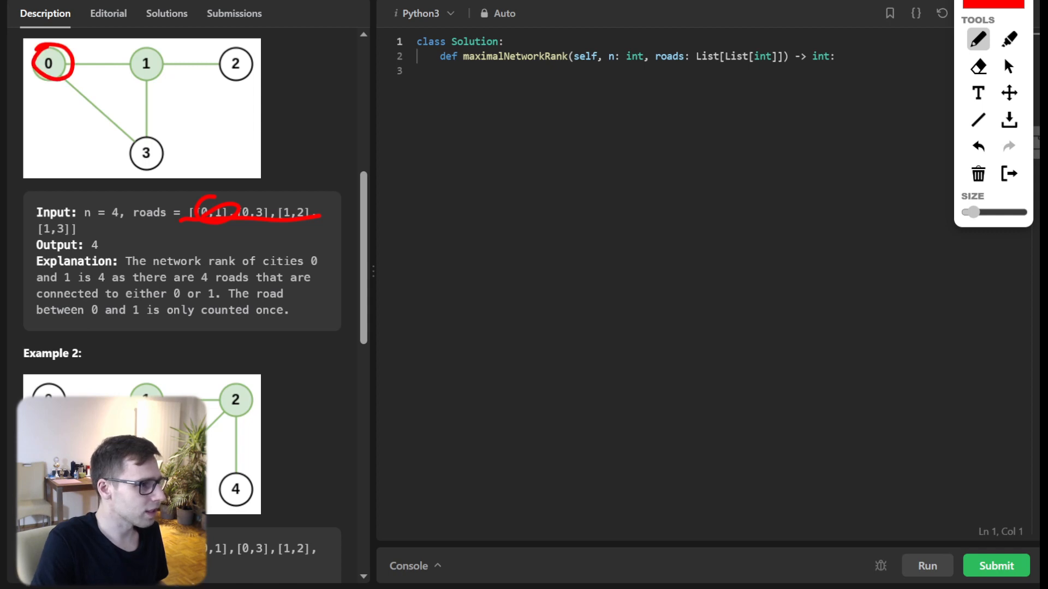
pyautogui.moveTo(146, 63); pyautogui.dragTo(220, 64)
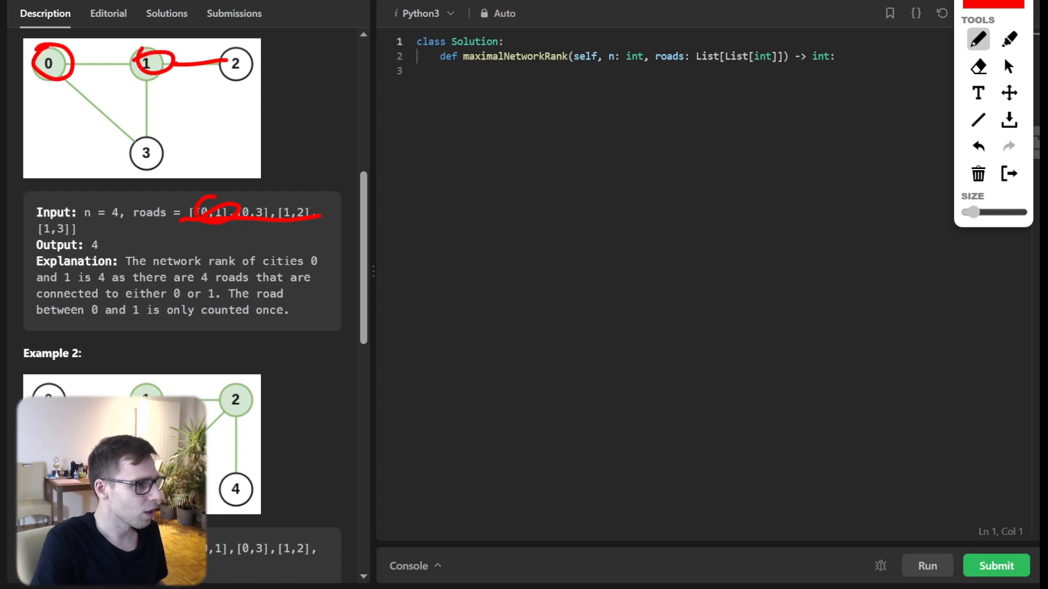
pyautogui.moveTo(142, 80); pyautogui.dragTo(142, 124)
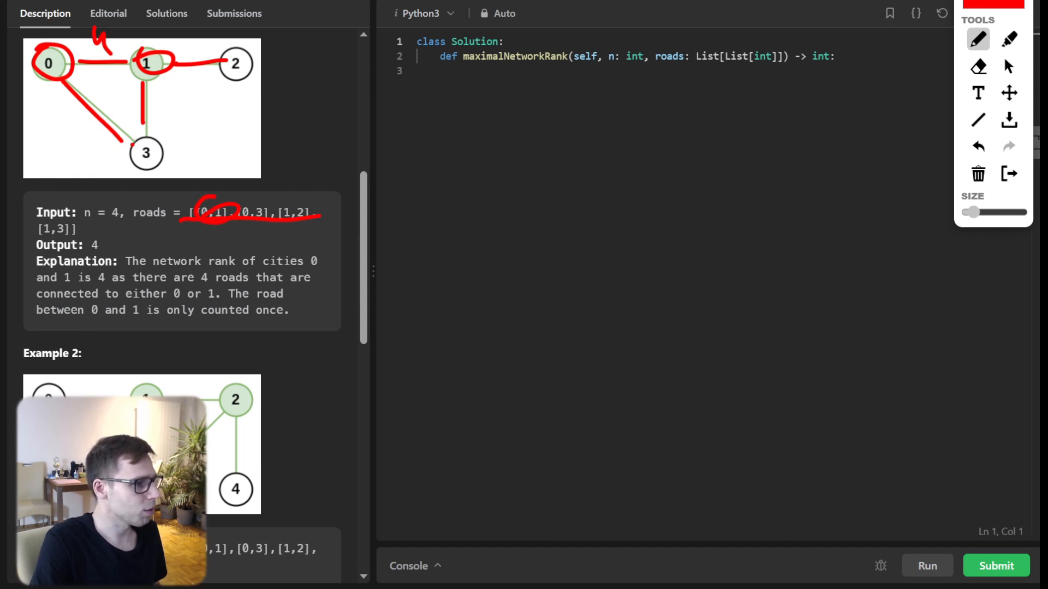
pyautogui.moveTo(127, 140); pyautogui.dragTo(164, 167)
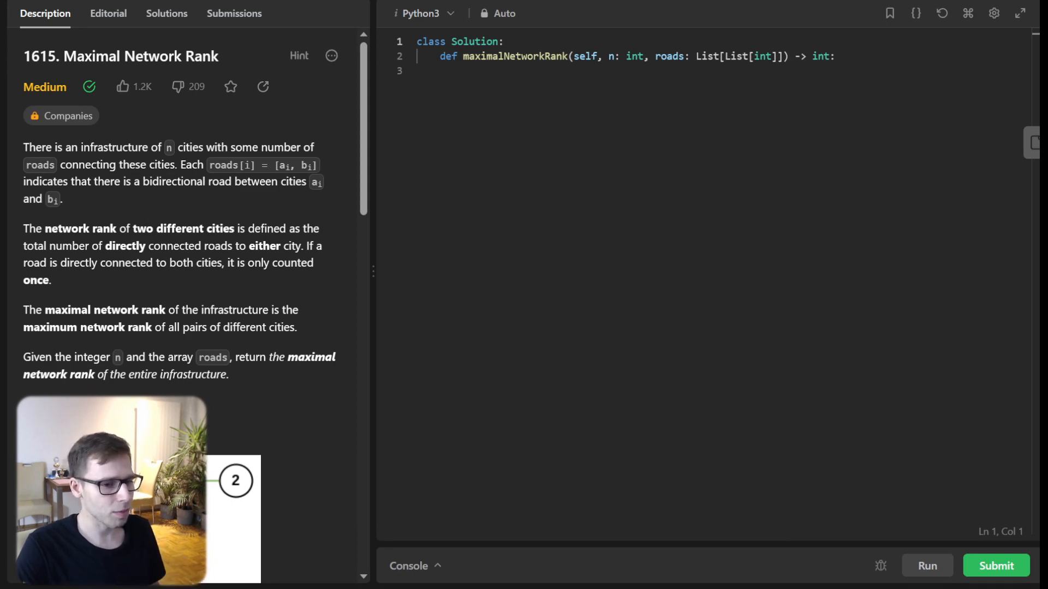
pyautogui.scroll(-3)
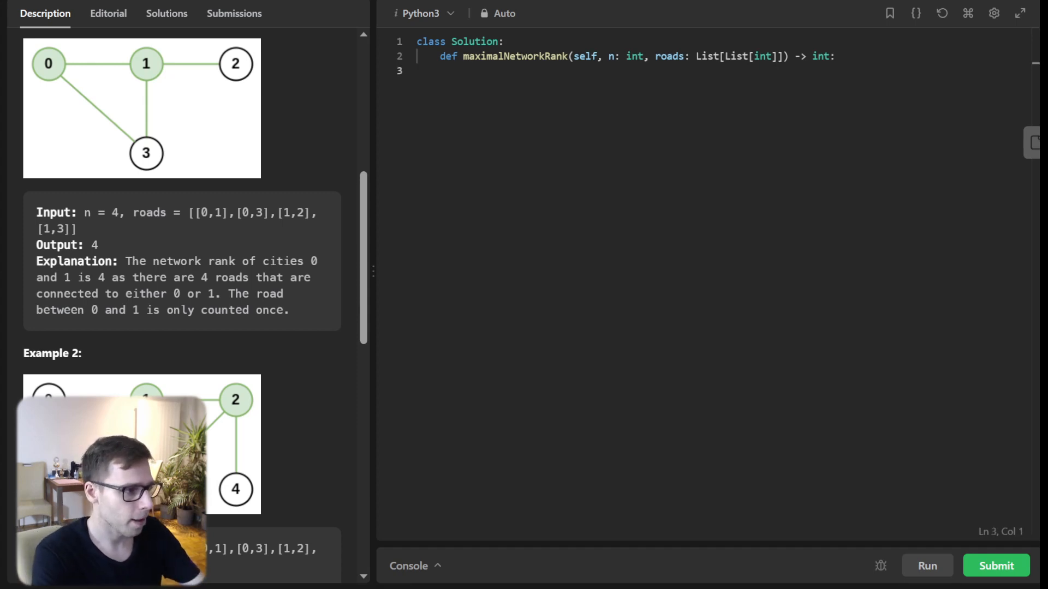
# Add a Step 1 comment, degree = [0] * n, increment degree[a] and degree[b] per road, then a set comment
pyautogui.write('# Step 1: C')
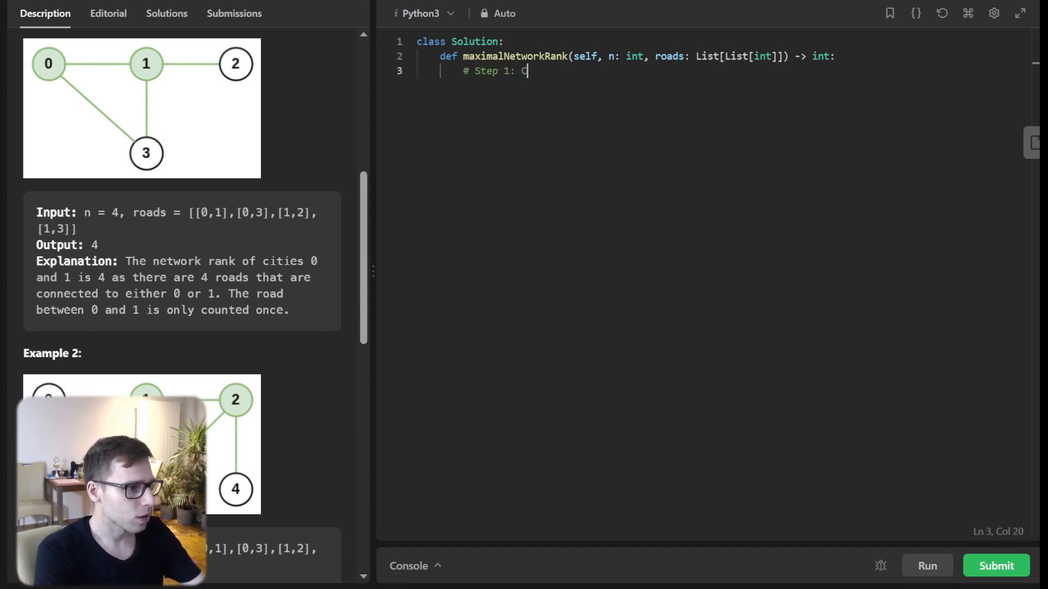
pyautogui.write('ompute the degree for each city')
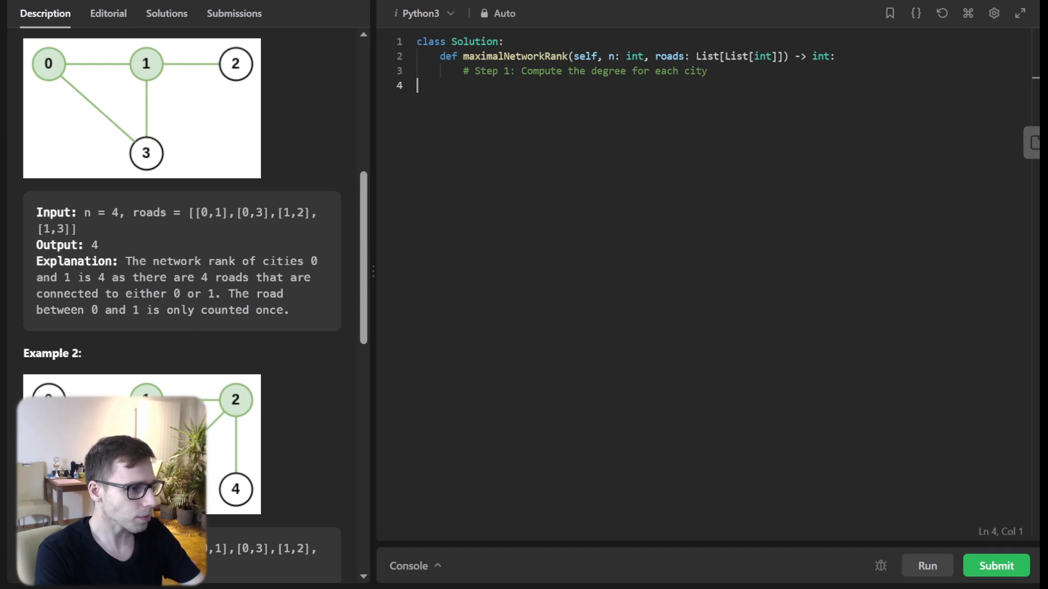
pyautogui.write('degree = [0] * n')
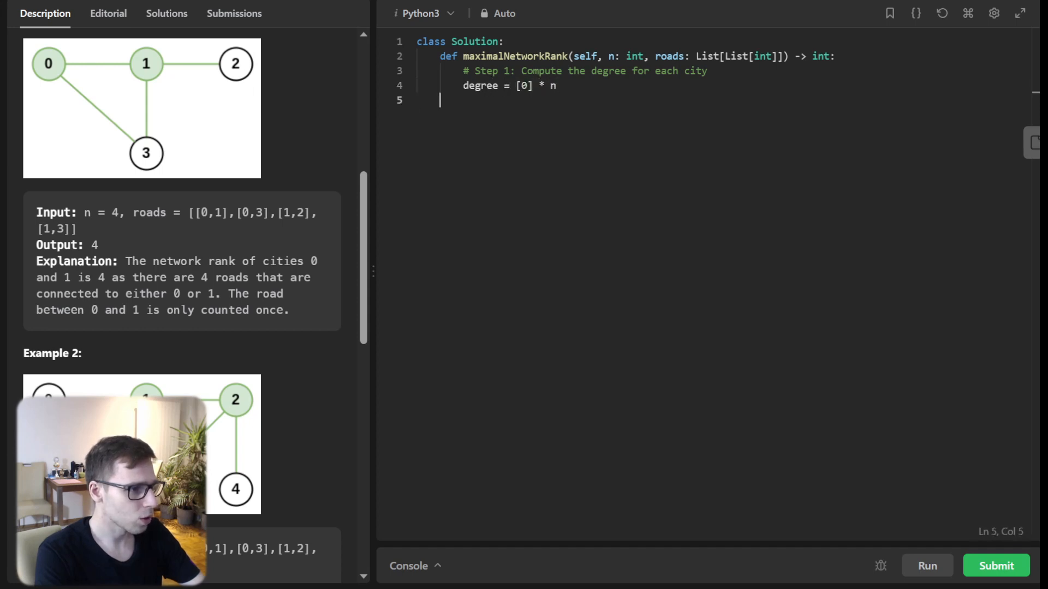
pyautogui.write('for a, b in roads:')
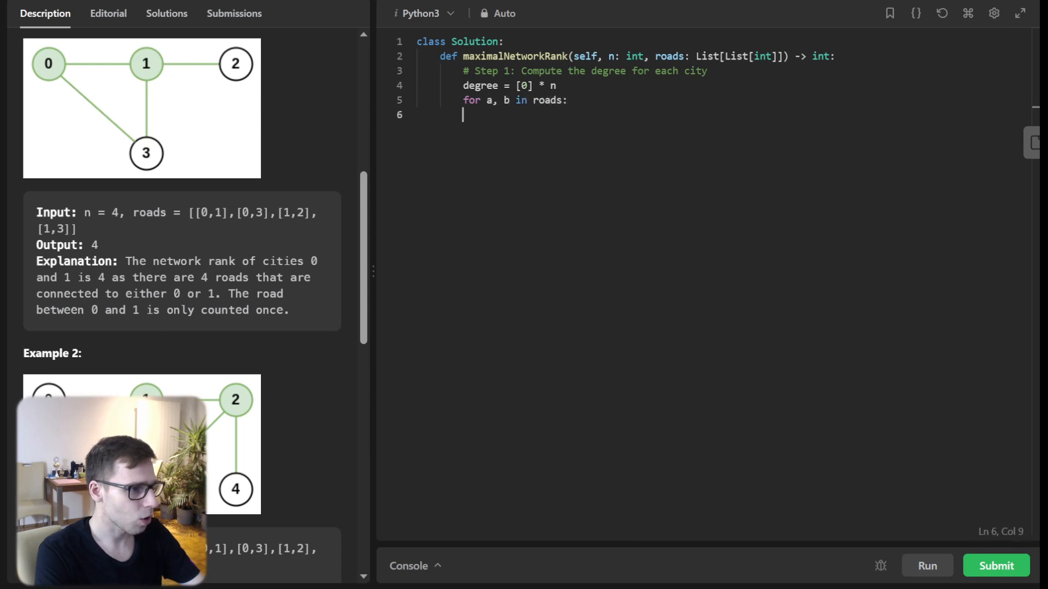
pyautogui.write('degree[a] += 1')
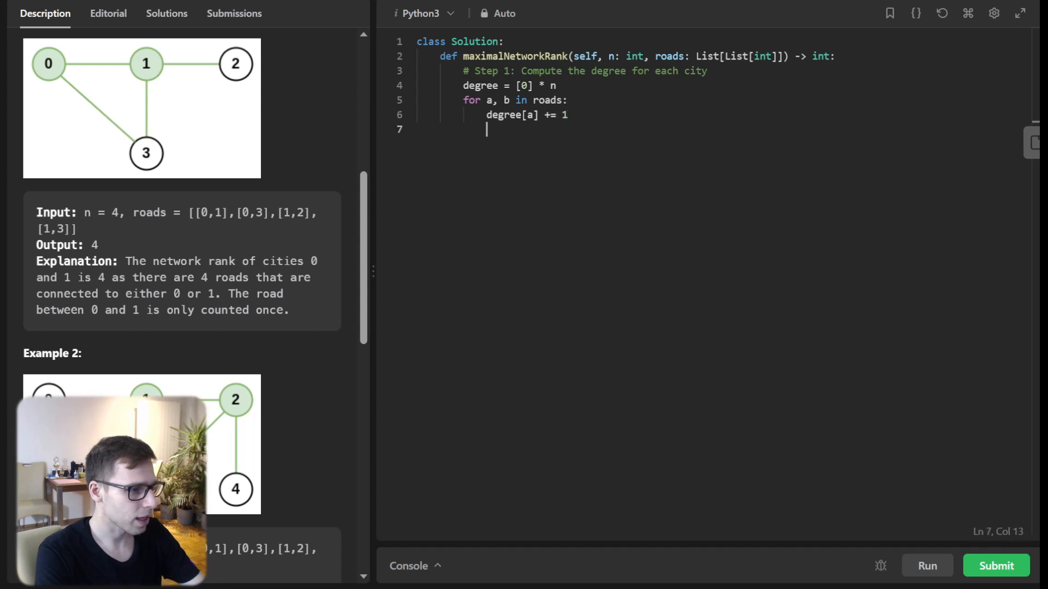
pyautogui.write('degree[b] +=')
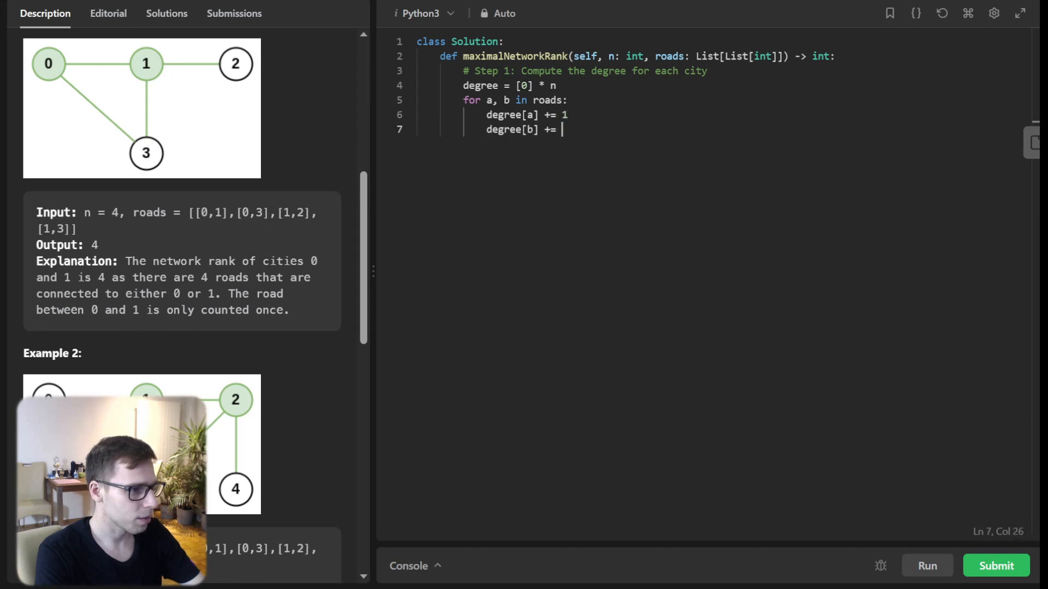
pyautogui.write('1')
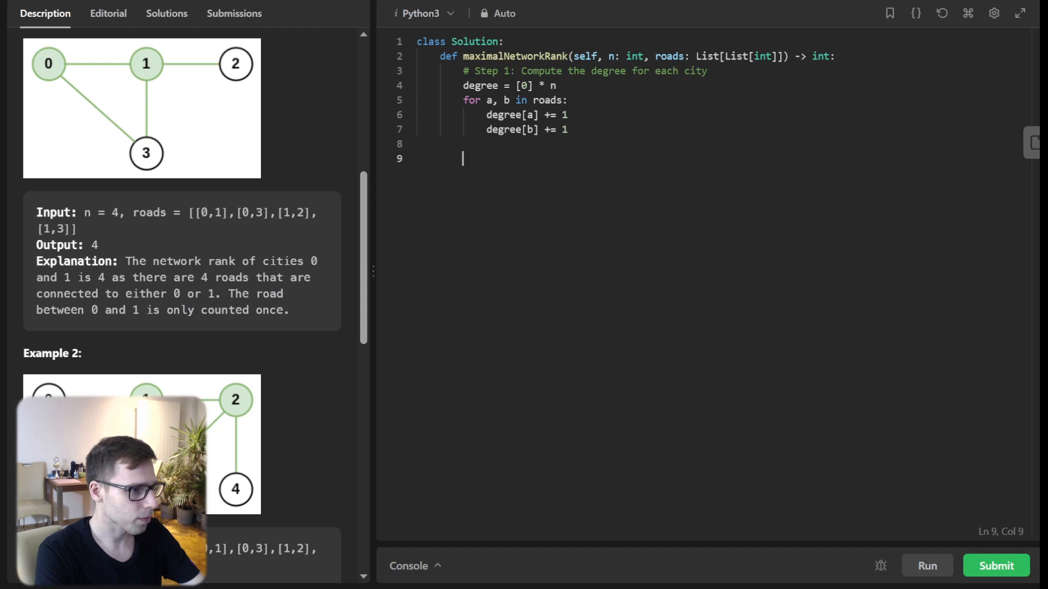
pyautogui.write('# Using a set to')
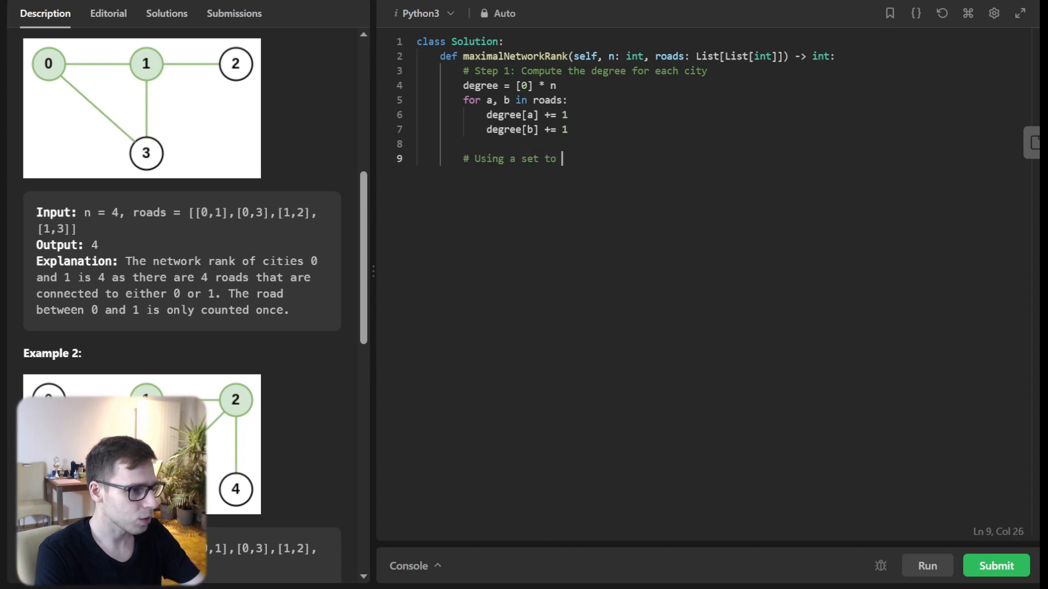
pyautogui.write('store the roads for O(1) lookup')
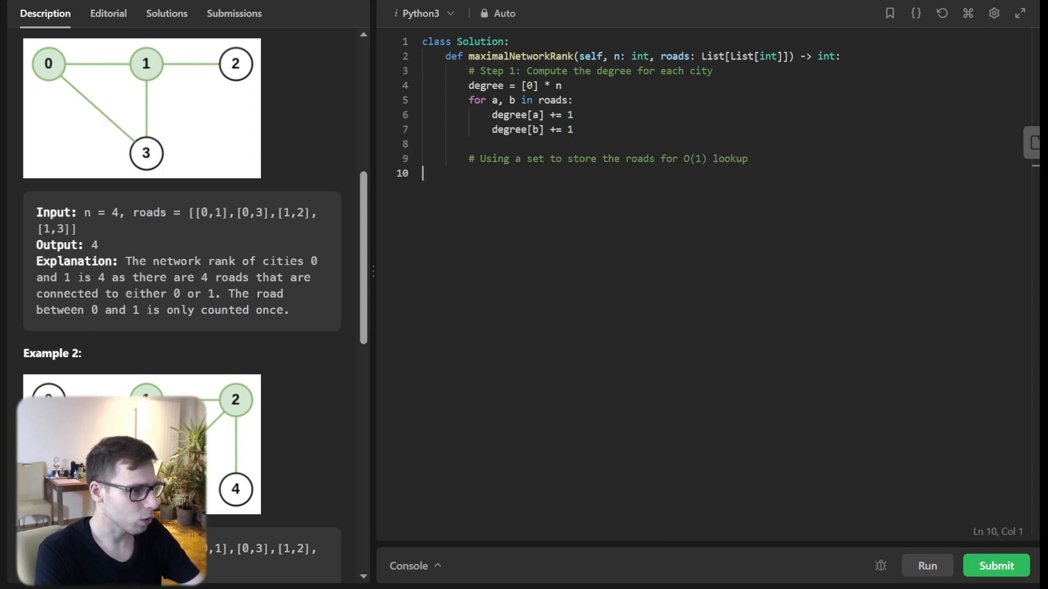
# Add road_set = set(tuple(road) for road in roads) below the lookup comment
pyautogui.write('road_set')
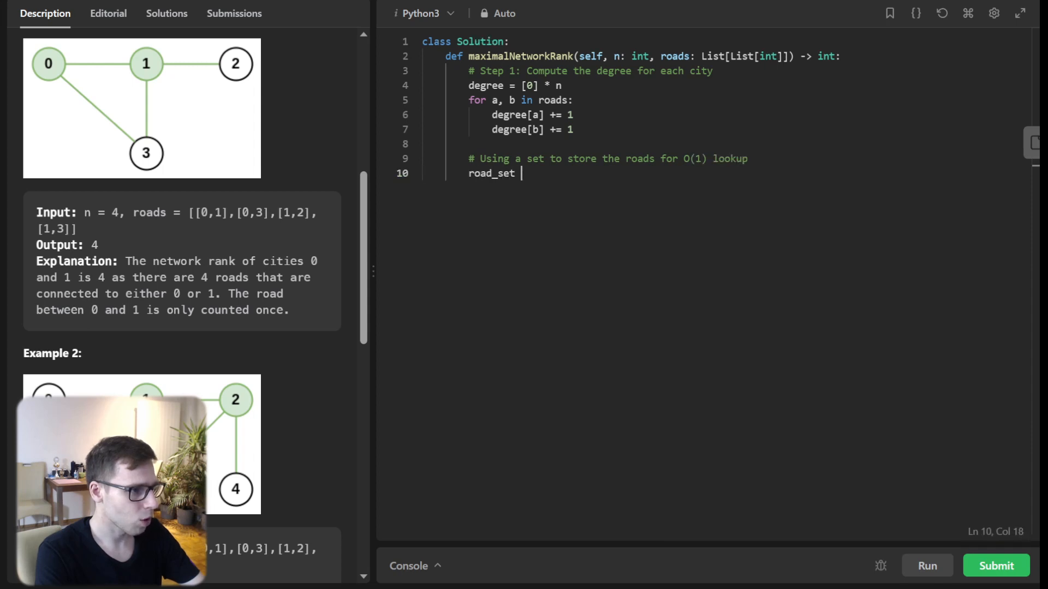
pyautogui.write('= set(tuple(road) for road in roads')
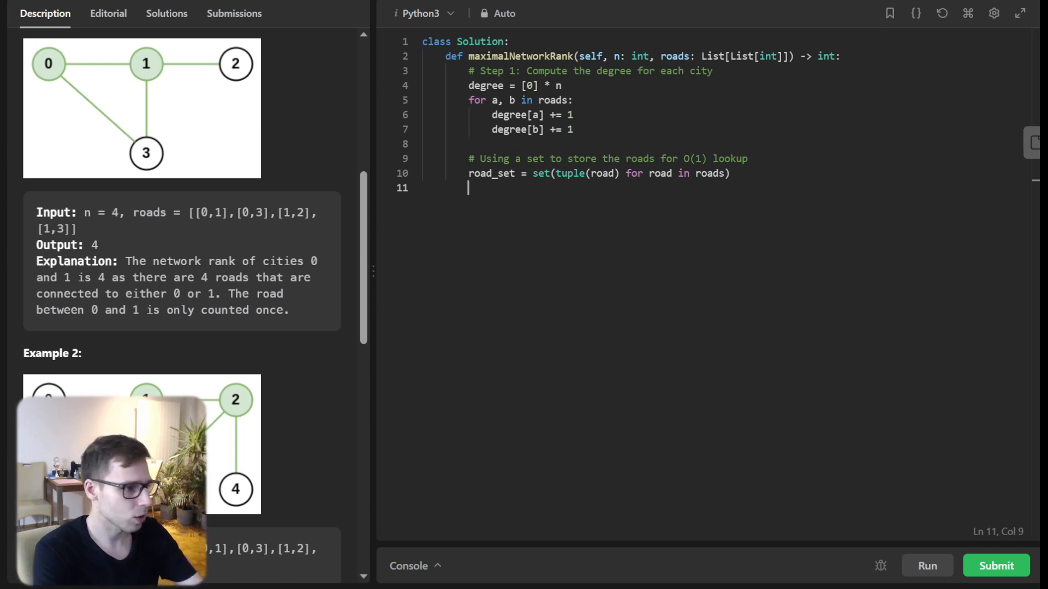
# Initialize max_rank = 0 on a new line after the road set
pyautogui.press('Enter')
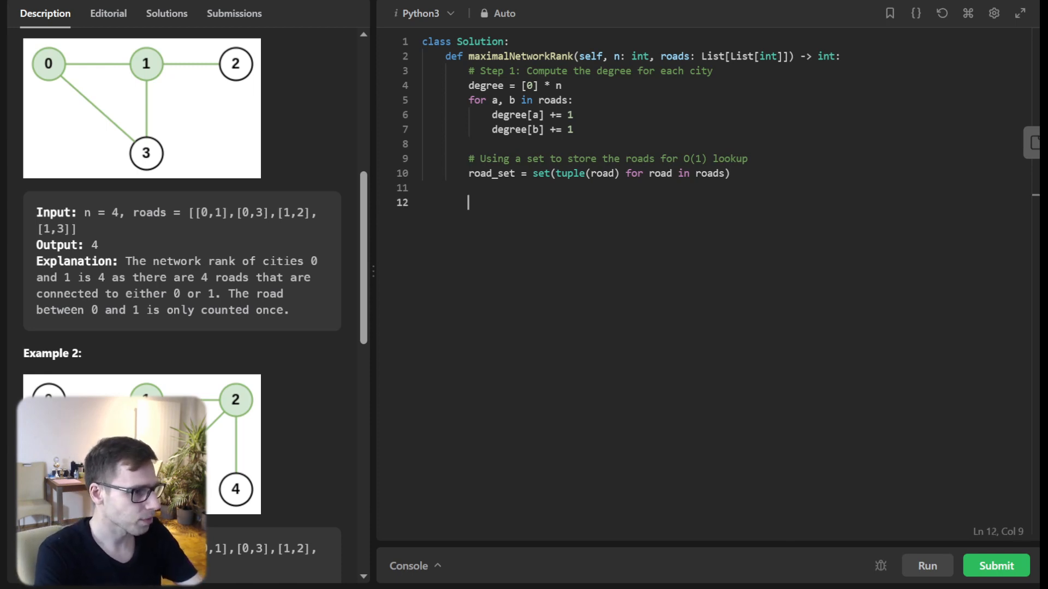
pyautogui.write('max_rank =')
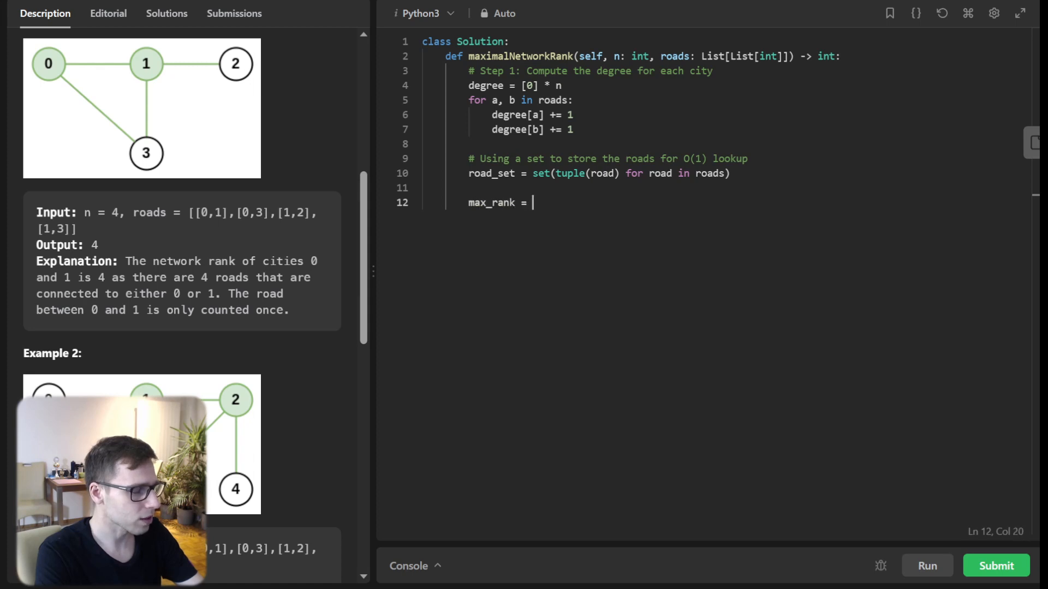
pyautogui.write('0')
pyautogui.write('# Step 2: Iterate over all pairs of cities')
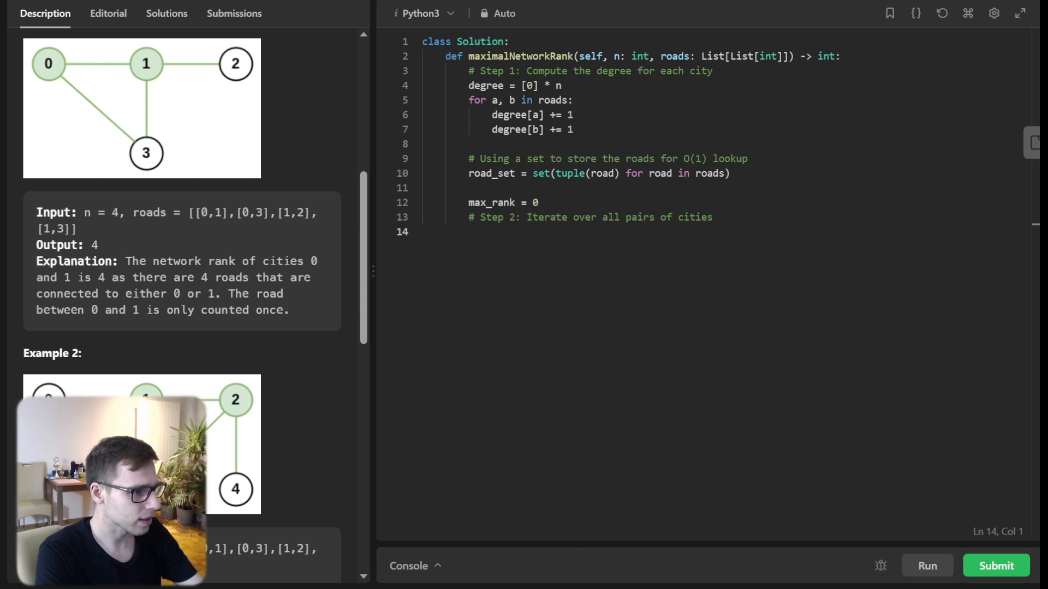
# Add loops over i in range(n) and j in range(i+1, n), computing rank from degree[i]
pyautogui.write('for i in')
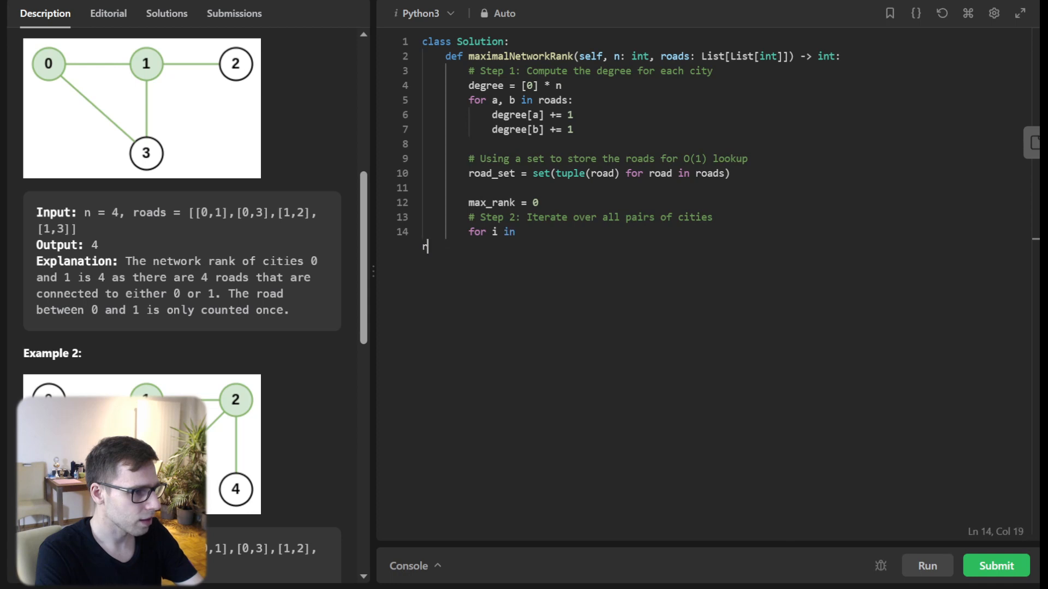
pyautogui.write('range(n):')
pyautogui.write('for')
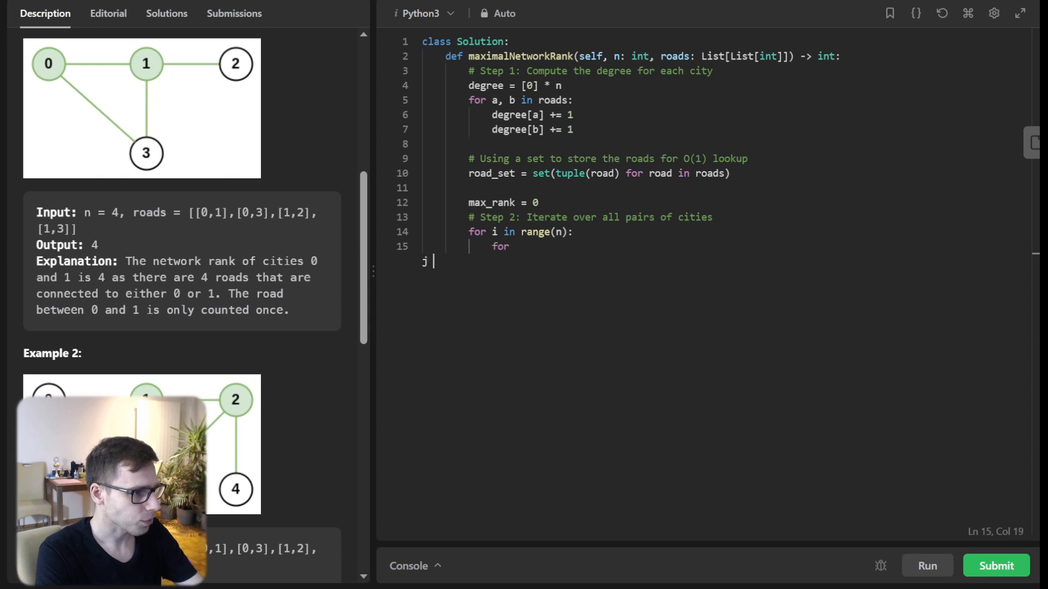
pyautogui.write('in range(i')
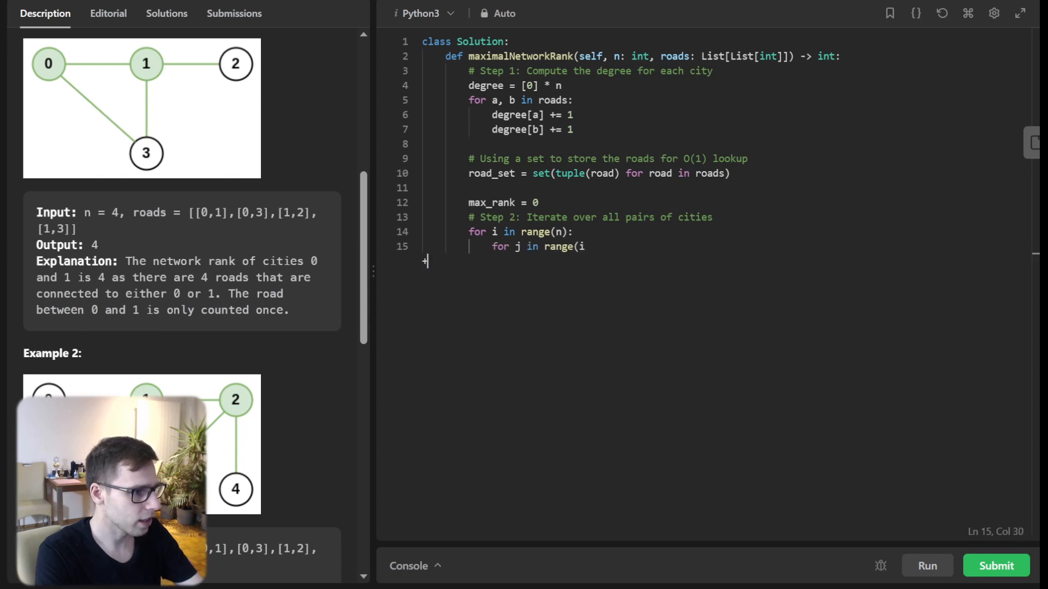
pyautogui.write('+1, n):')
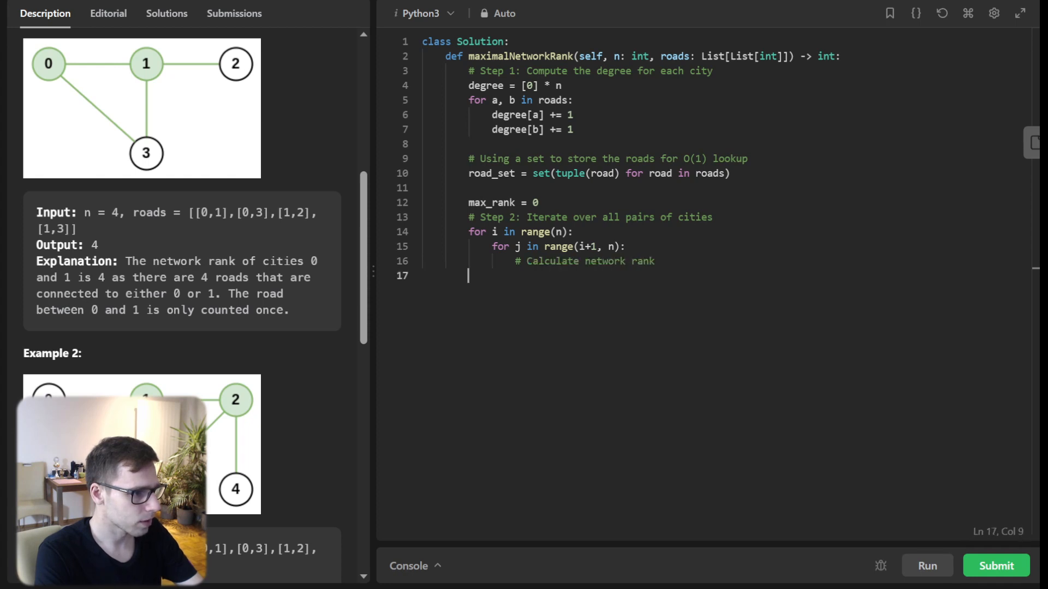
pyautogui.write('rank =')
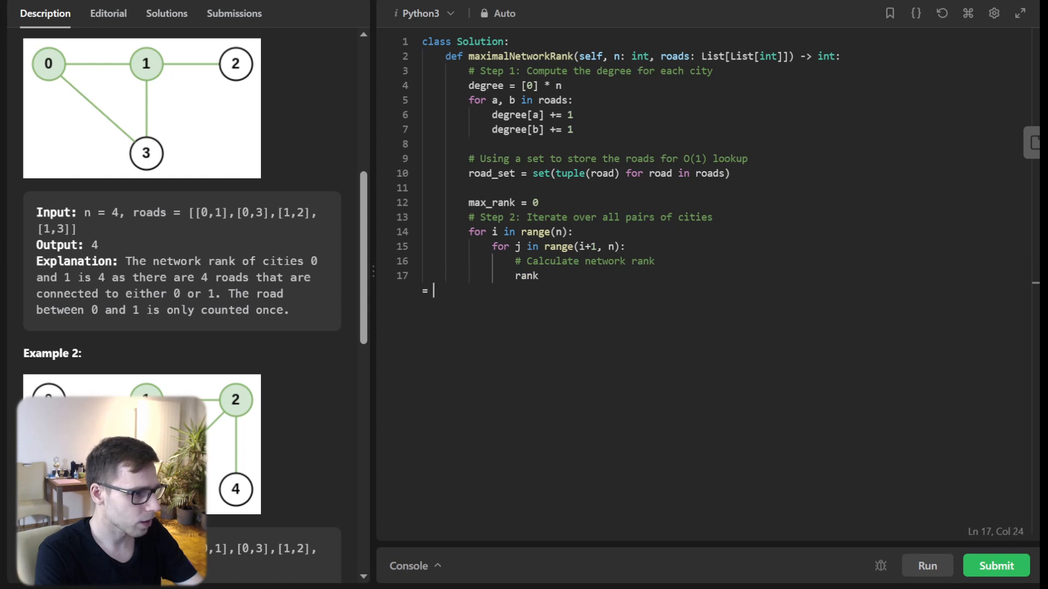
pyautogui.write('= degree[i] + degreej]')
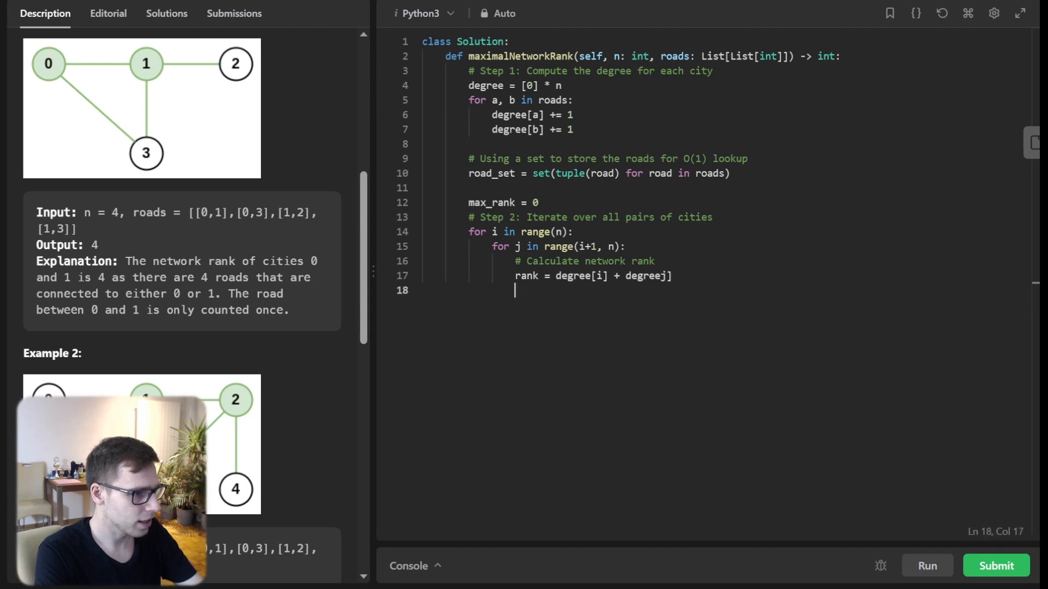
pyautogui.press('Enter')
pyautogui.write('if ')
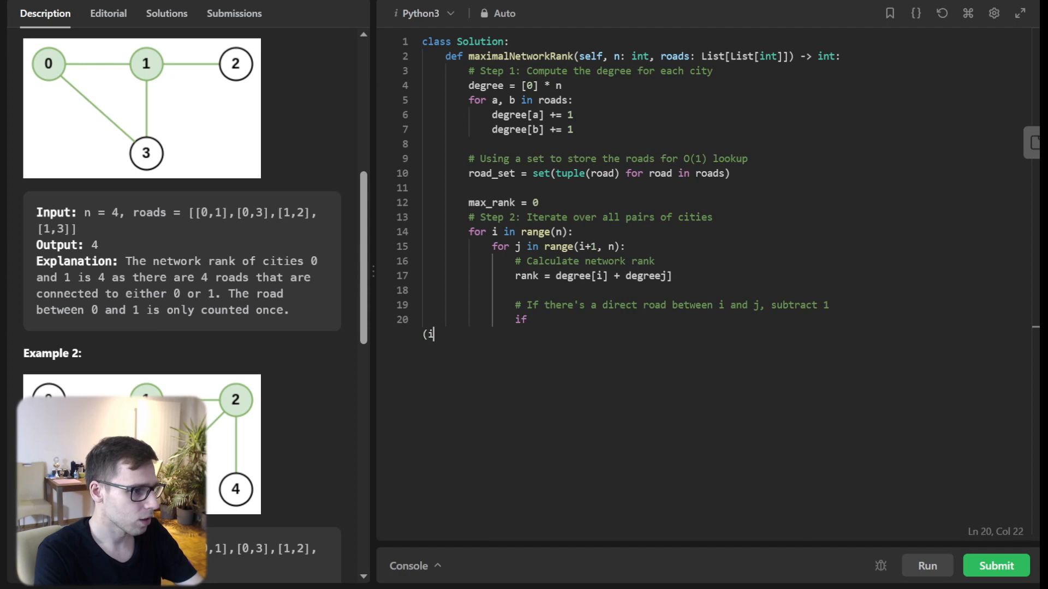
# Add if (i, j) or (j, i) in road_set: rank -= 1
pyautogui.write('(i, j)i')
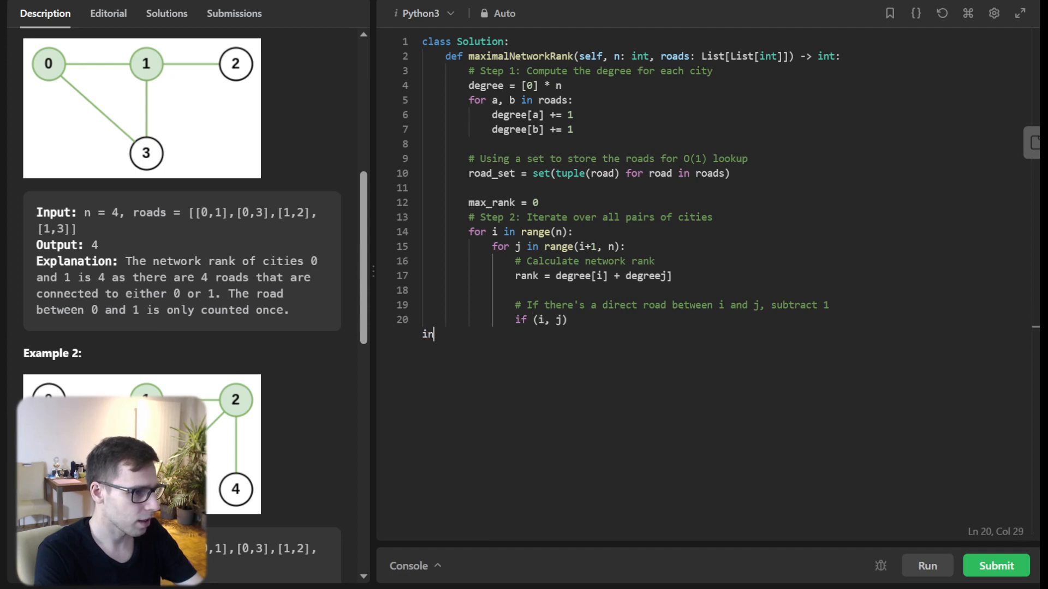
pyautogui.write('road_set')
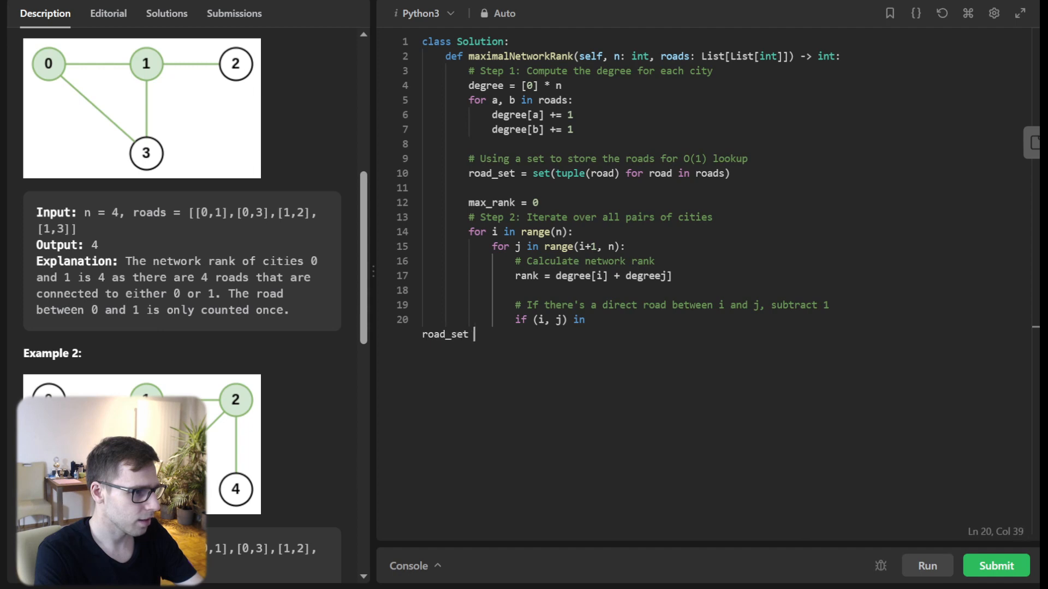
pyautogui.write('or (j, i) in road_set:')
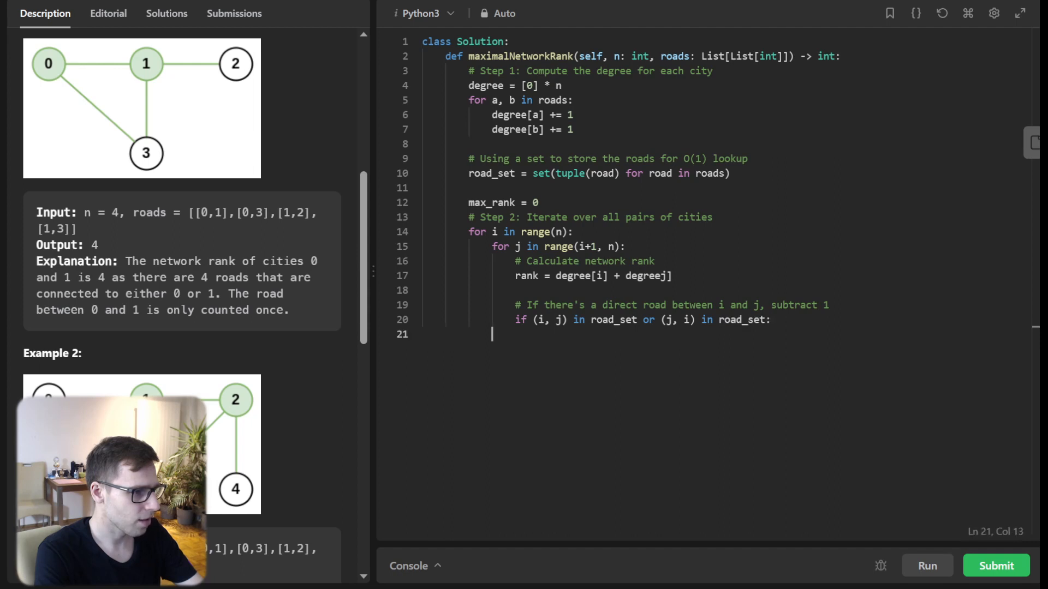
pyautogui.write('rank -= 1')
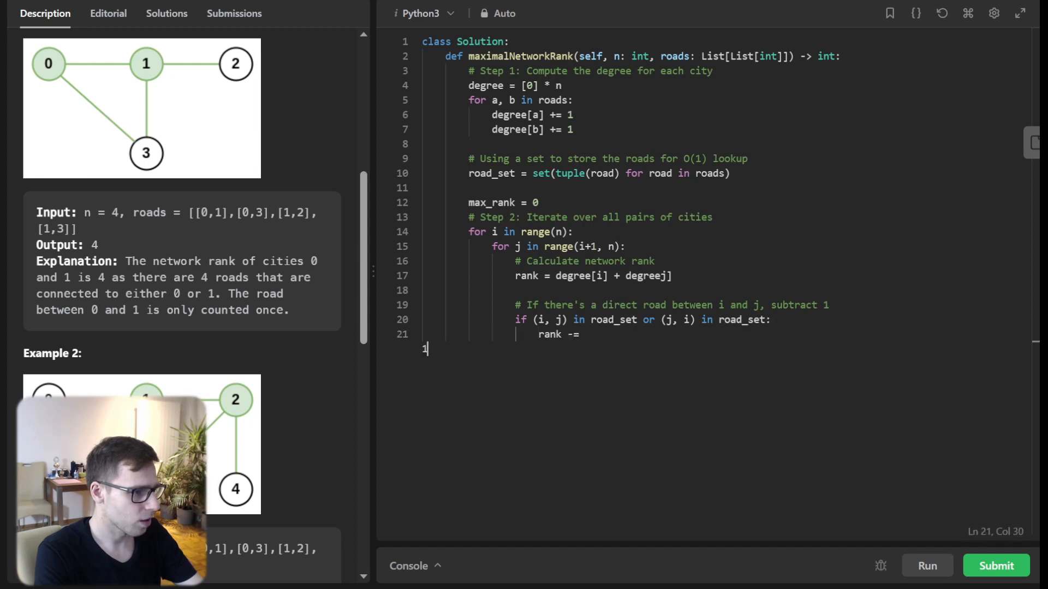
pyautogui.write('1')
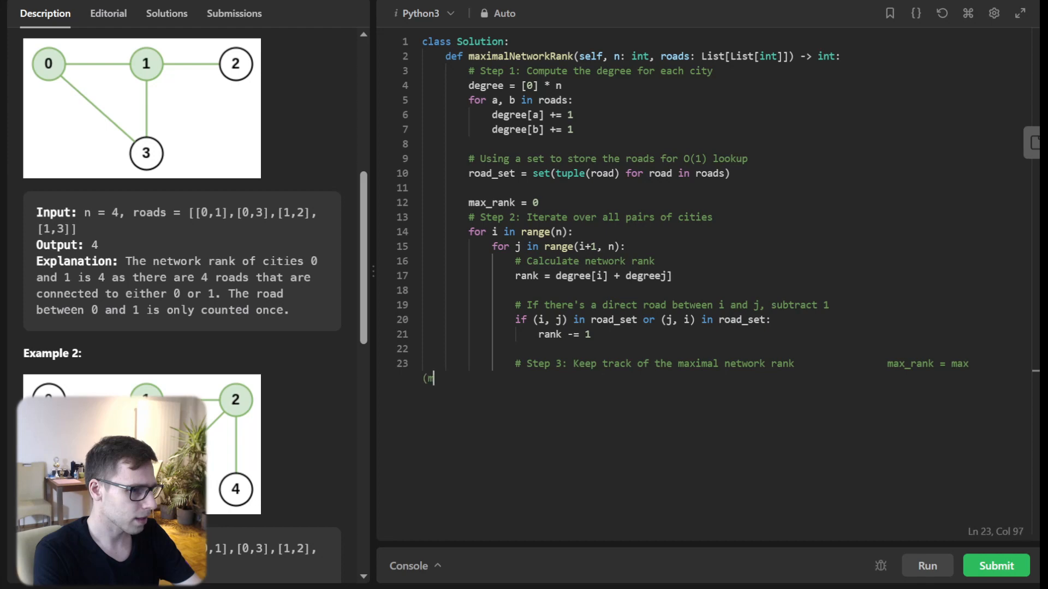
# Add max_rank = max(max_rank, rank) and return max_rank, then select the mistyped degreej
pyautogui.write('ax_rank,')
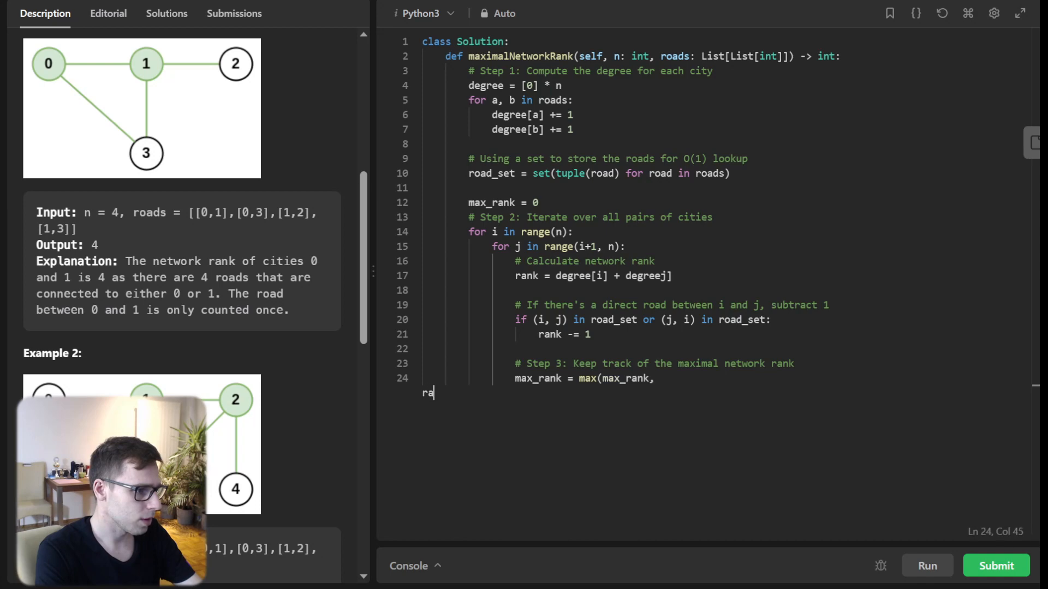
pyautogui.write('rank)')
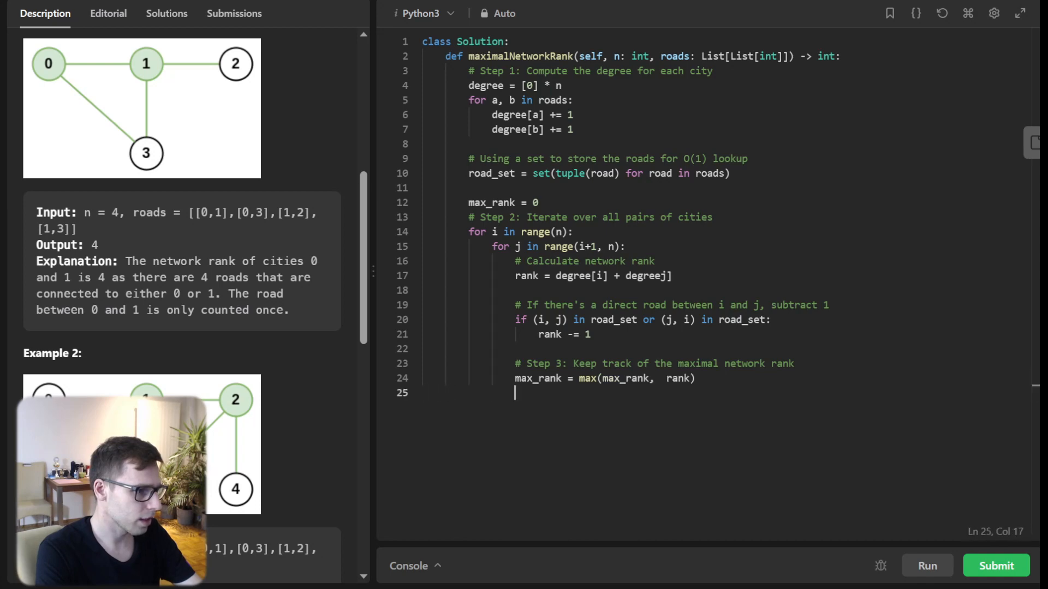
pyautogui.write('return')
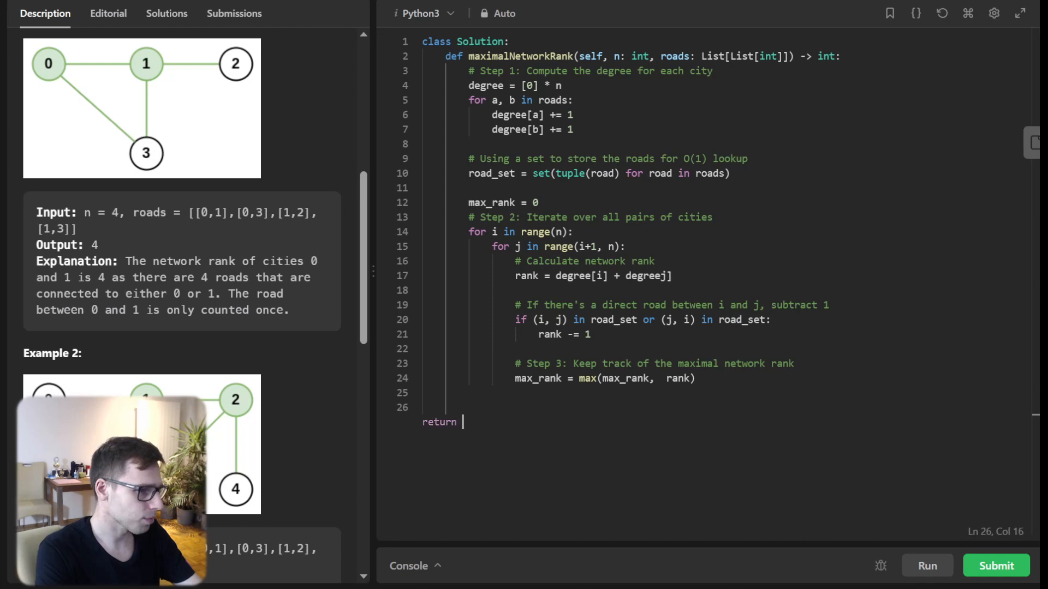
pyautogui.write('max_rank')
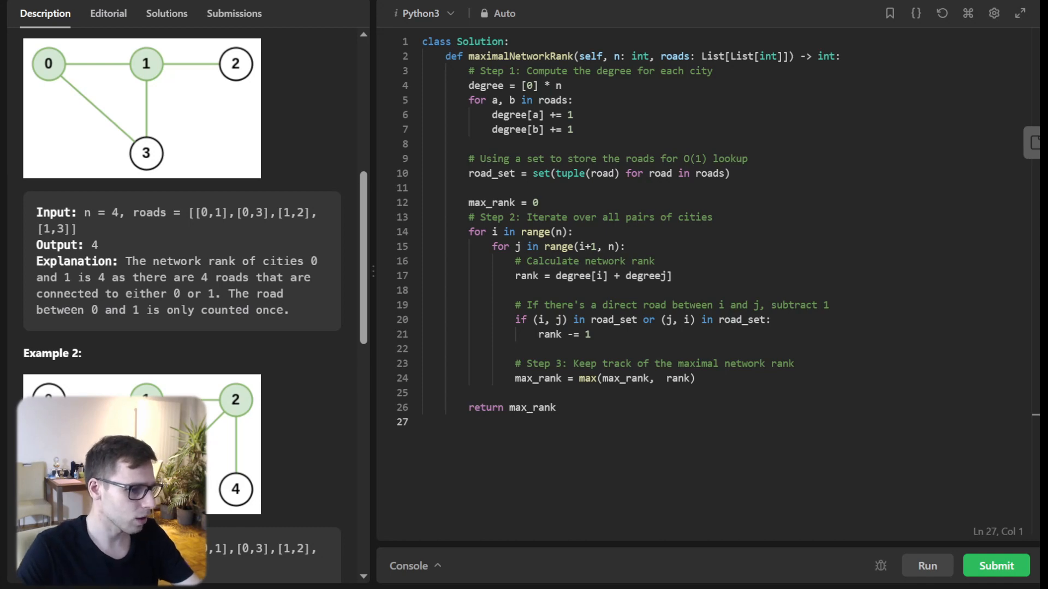
pyautogui.doubleClick(645, 276)
pyautogui.write('[')
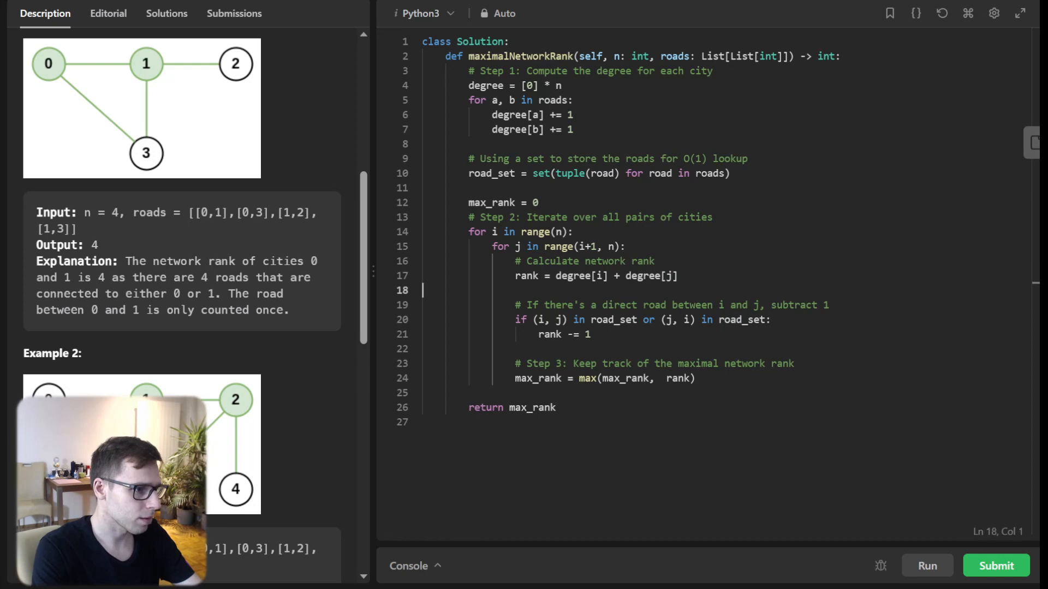
# Run the sample tests, review the Accepted result with output 4, and collapse the console
pyautogui.click(928, 566)
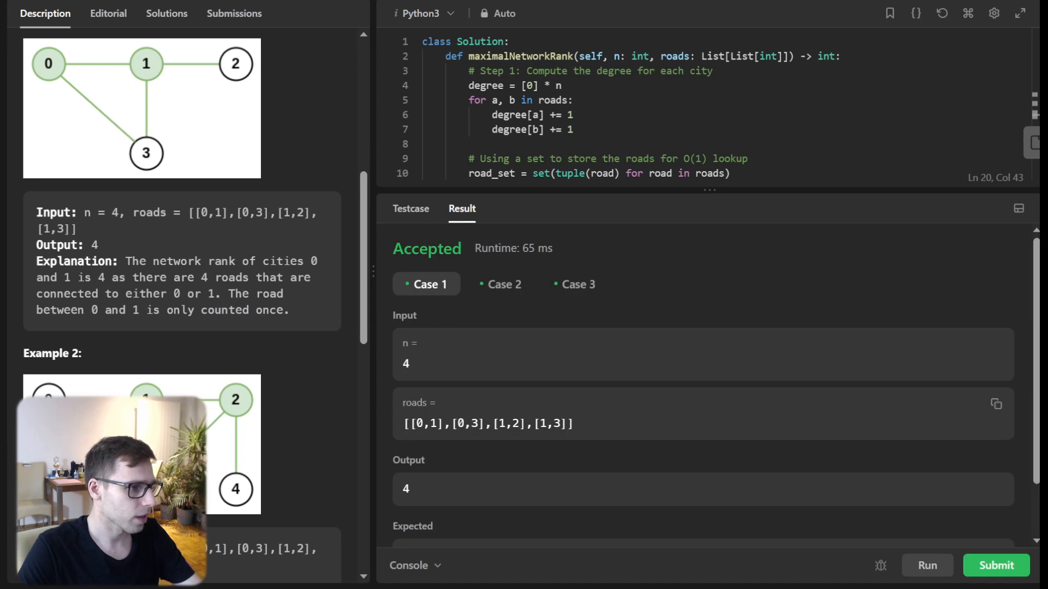
pyautogui.scroll(-3)
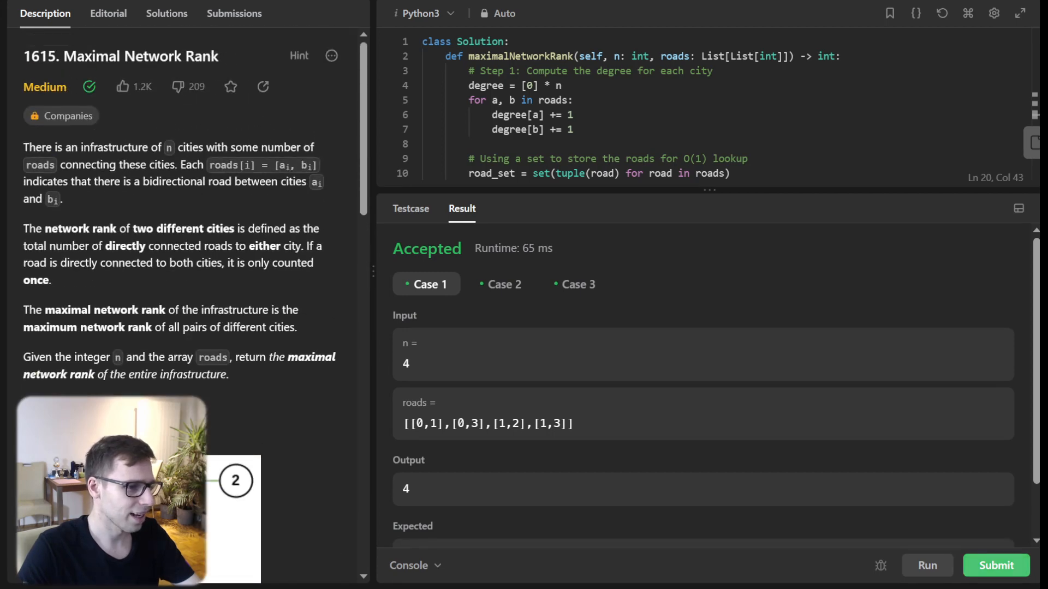
pyautogui.click(928, 566)
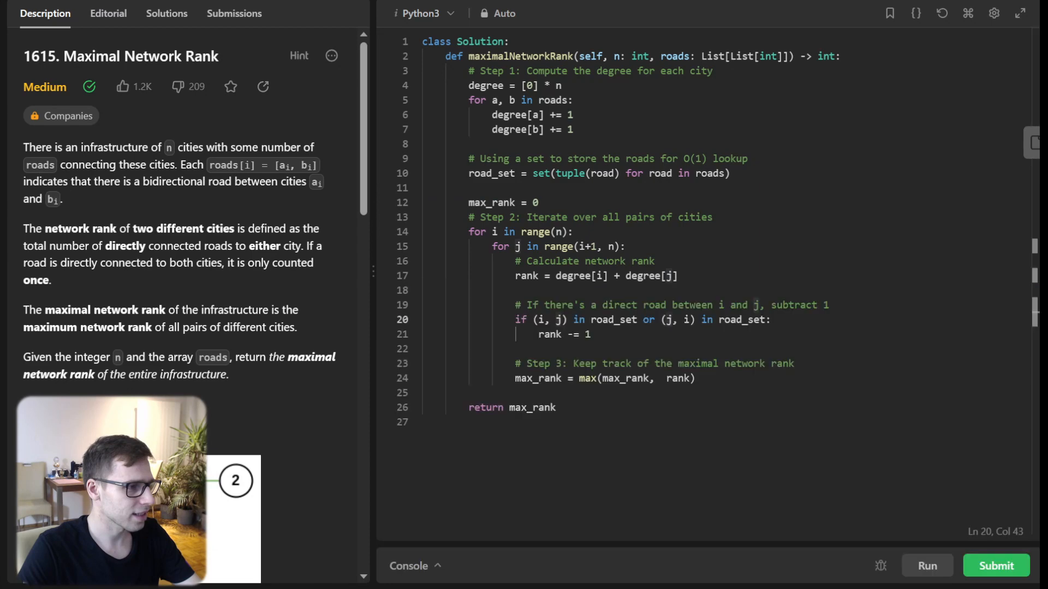
# Submit the solution and view the submission details and submitted code
pyautogui.click(995, 581)
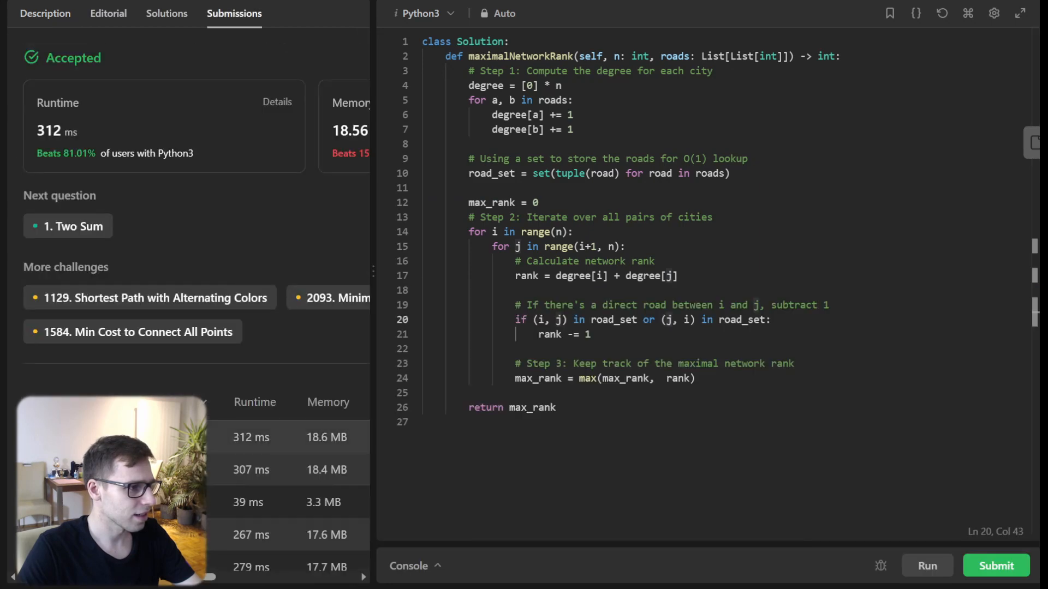
pyautogui.click(251, 437)
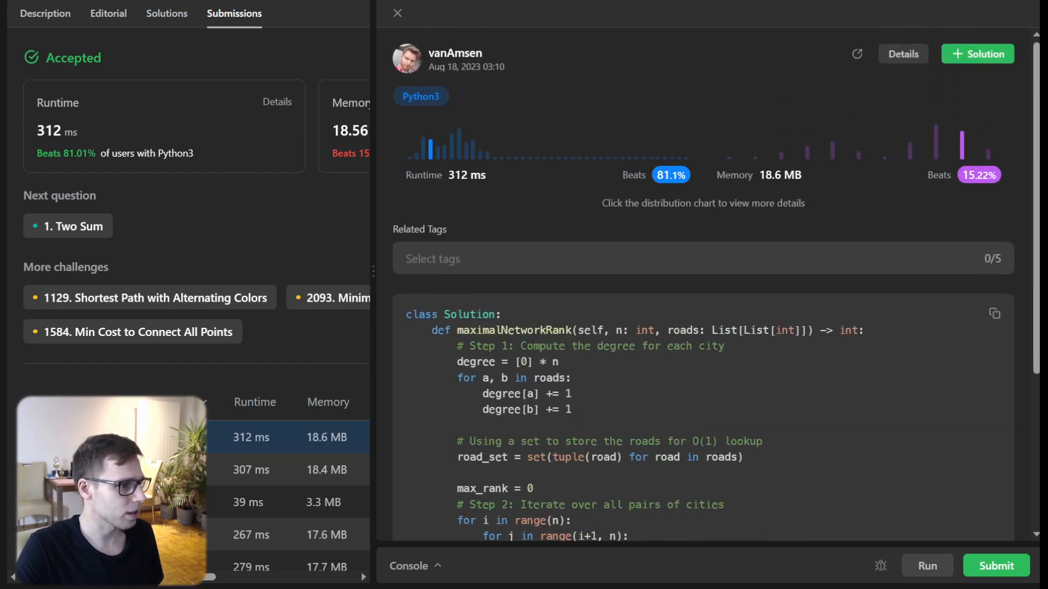
pyautogui.scroll(-3)
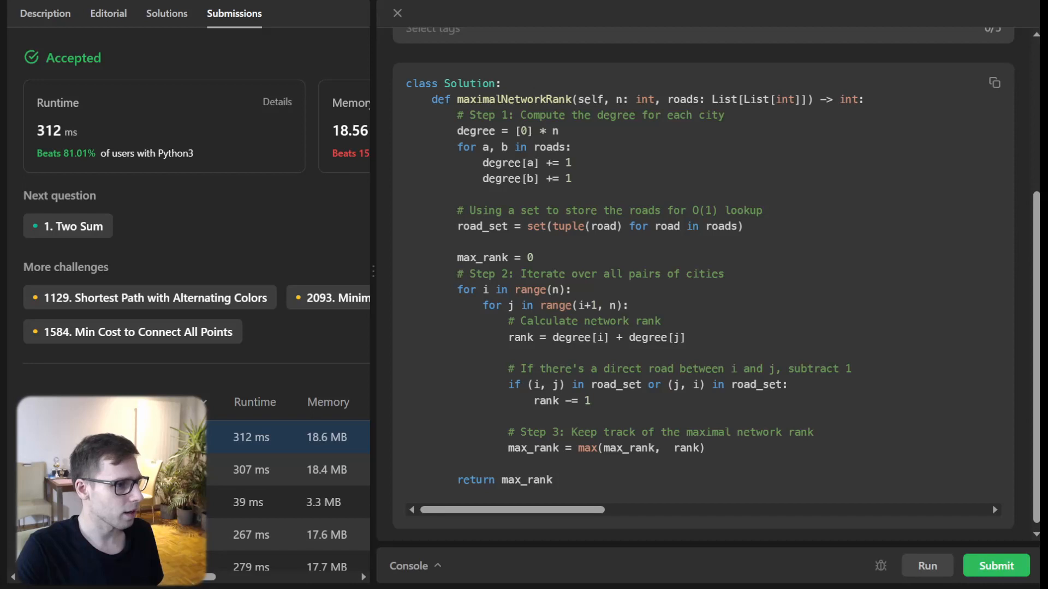